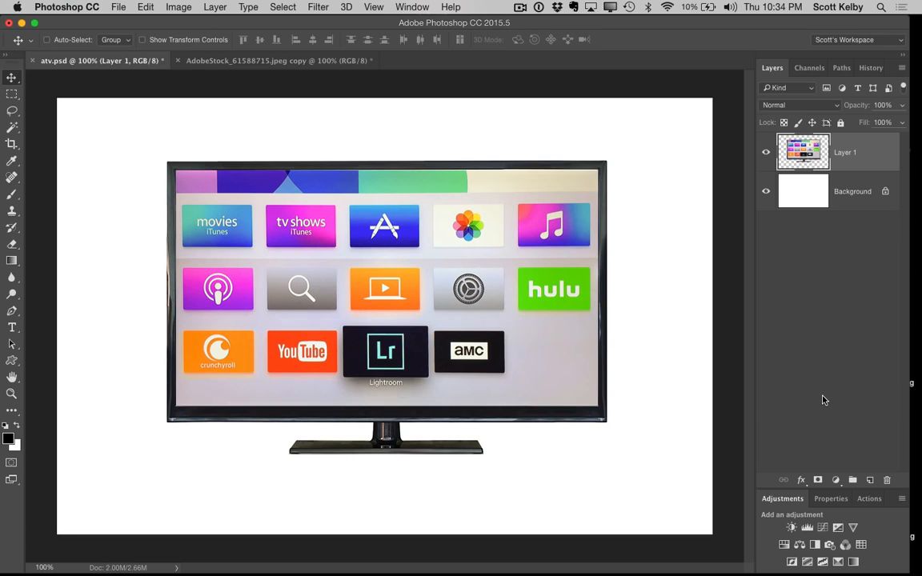
Toggle the TV layer's visibility and add a drop shadow effect to it.
{"action": "left_click", "coordinate": [766, 152]}
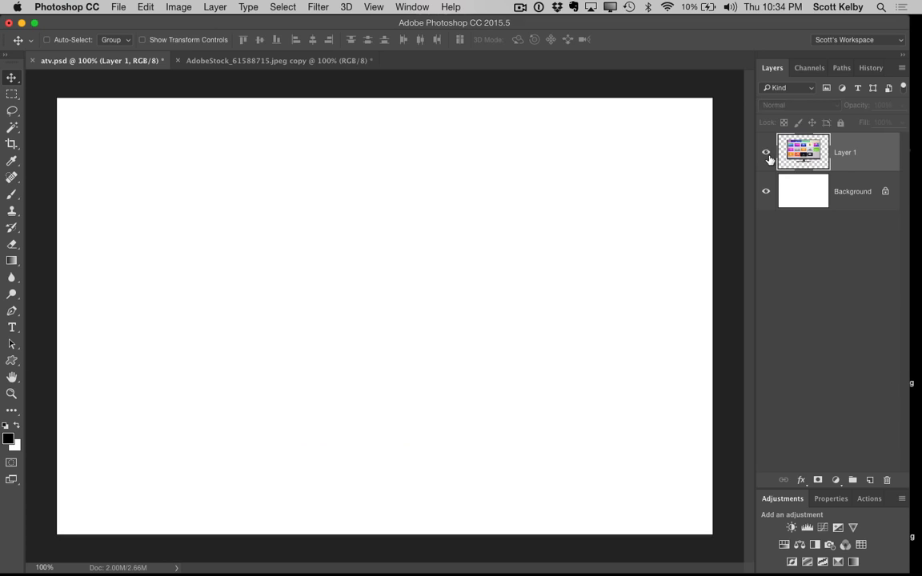
{"action": "left_click", "coordinate": [766, 152]}
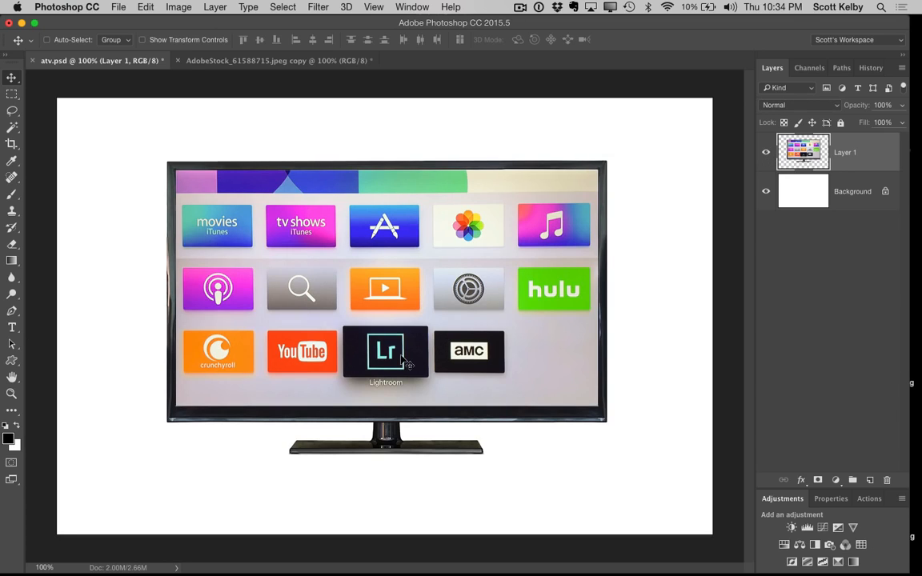
{"action": "mouse_move", "coordinate": [431, 312]}
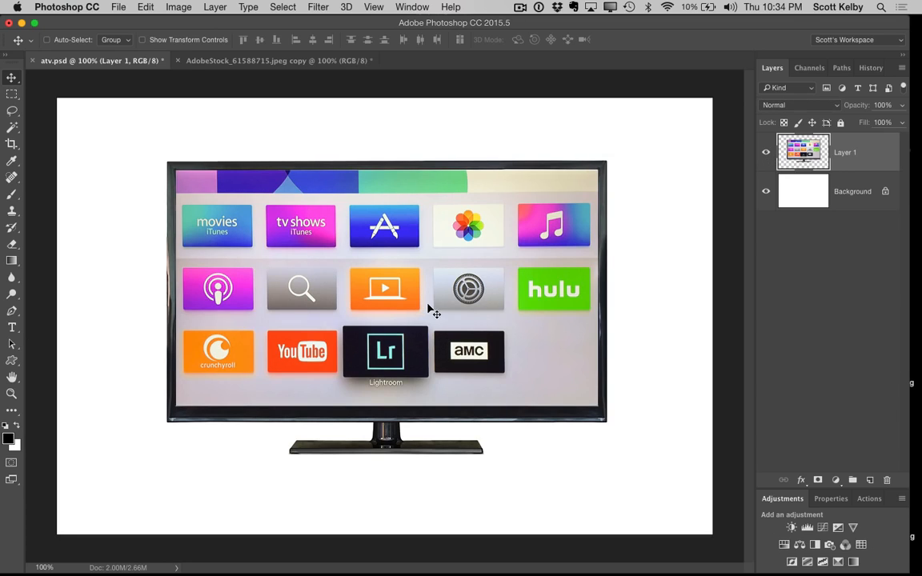
{"action": "mouse_move", "coordinate": [360, 228]}
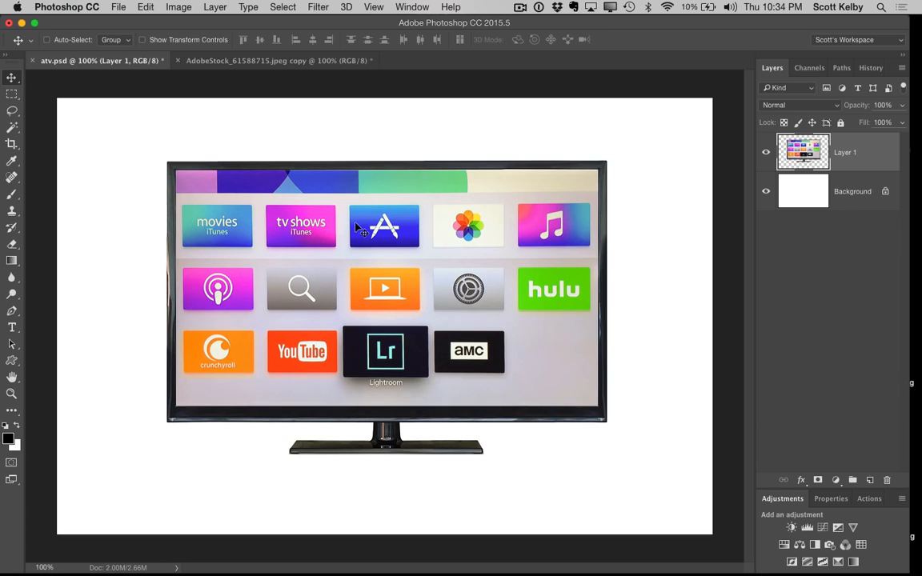
{"action": "mouse_move", "coordinate": [428, 406]}
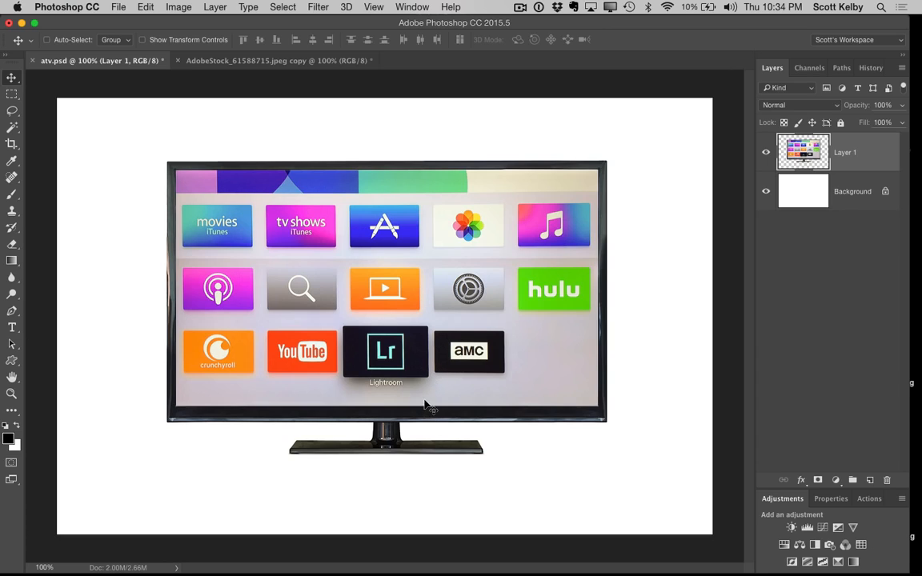
{"action": "mouse_move", "coordinate": [468, 290]}
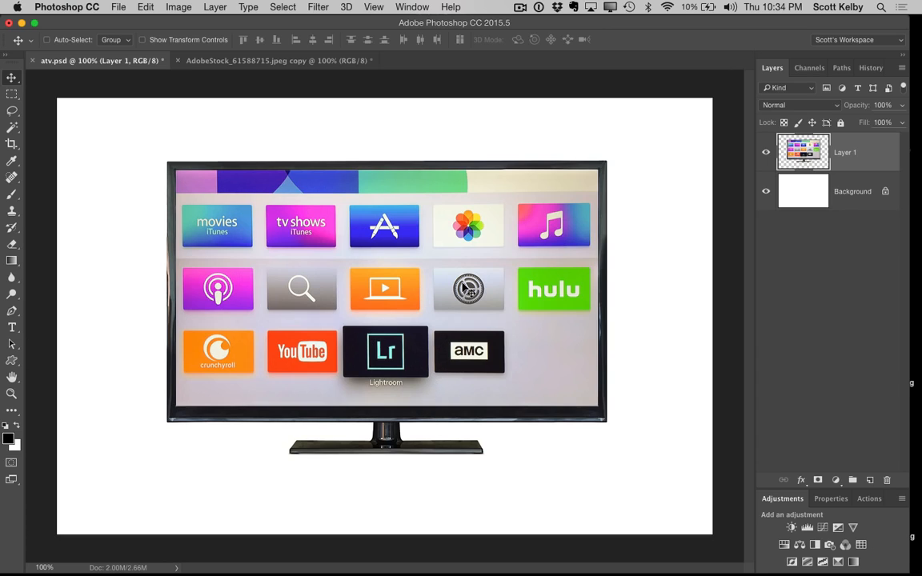
{"action": "mouse_move", "coordinate": [59, 284]}
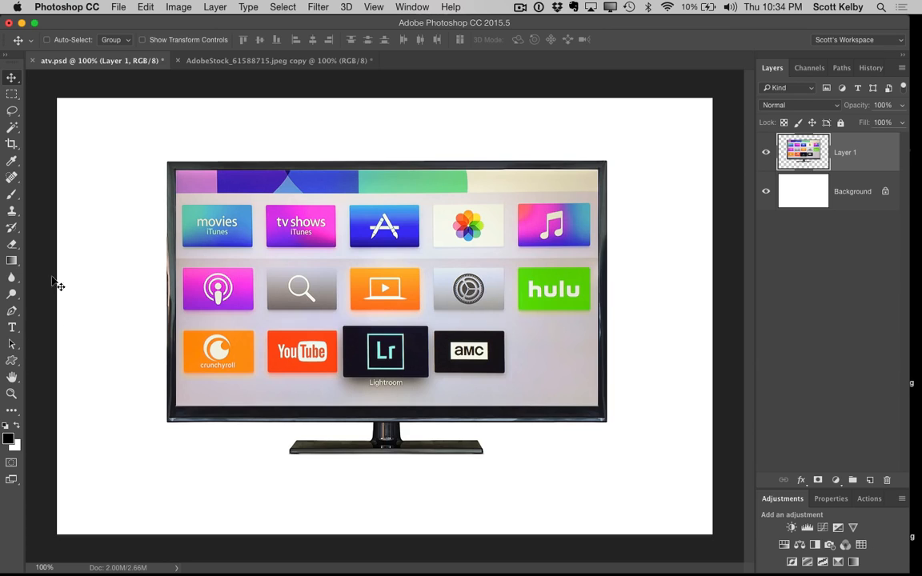
{"action": "mouse_move", "coordinate": [361, 286]}
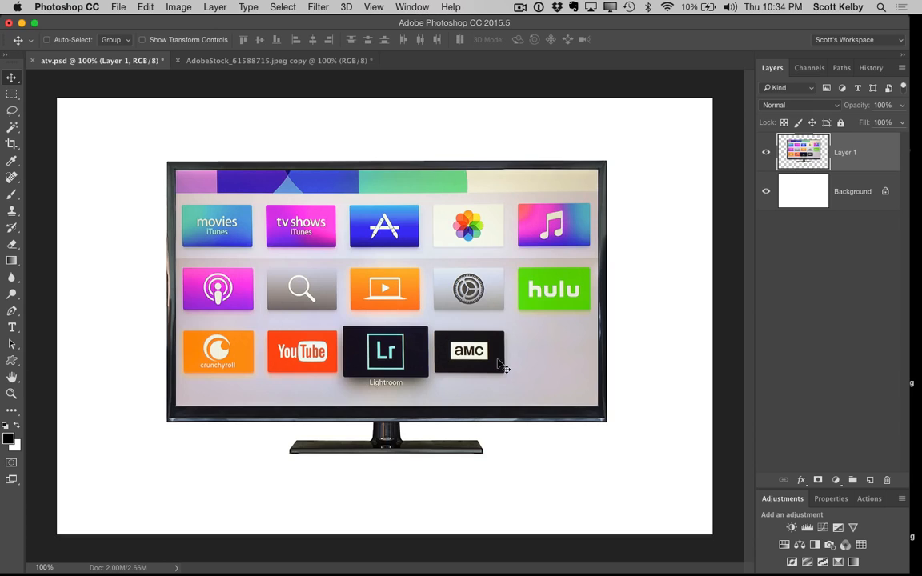
{"action": "mouse_move", "coordinate": [573, 427]}
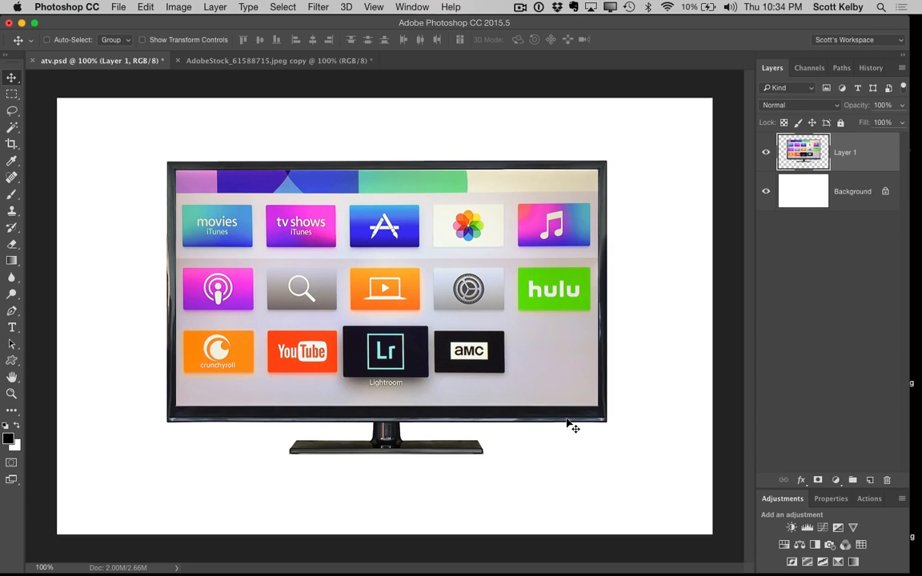
{"action": "mouse_move", "coordinate": [408, 471]}
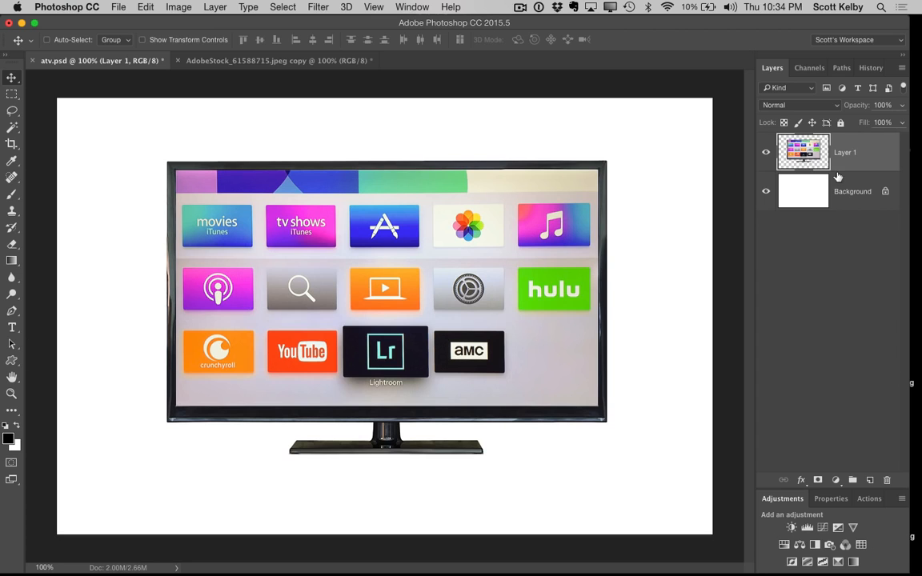
{"action": "left_click", "coordinate": [800, 479]}
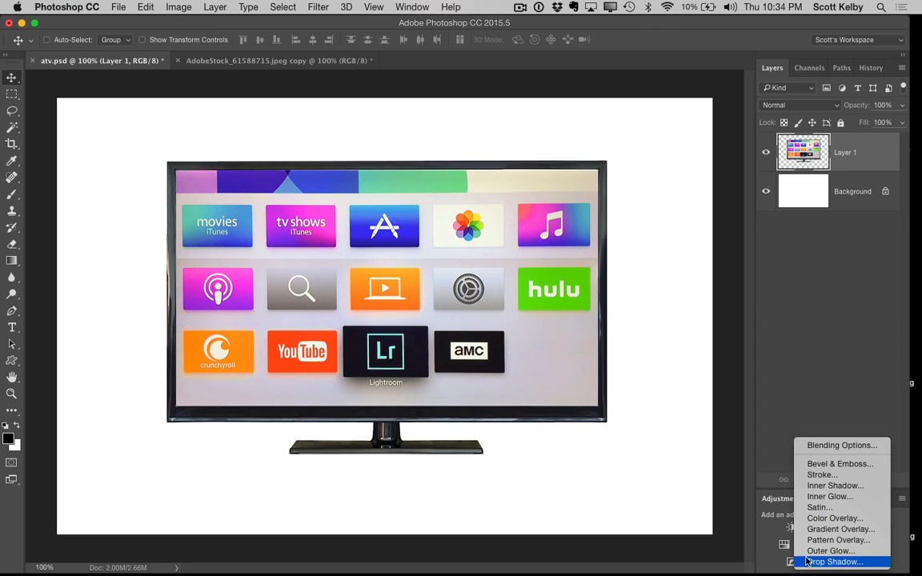
{"action": "left_click", "coordinate": [834, 561]}
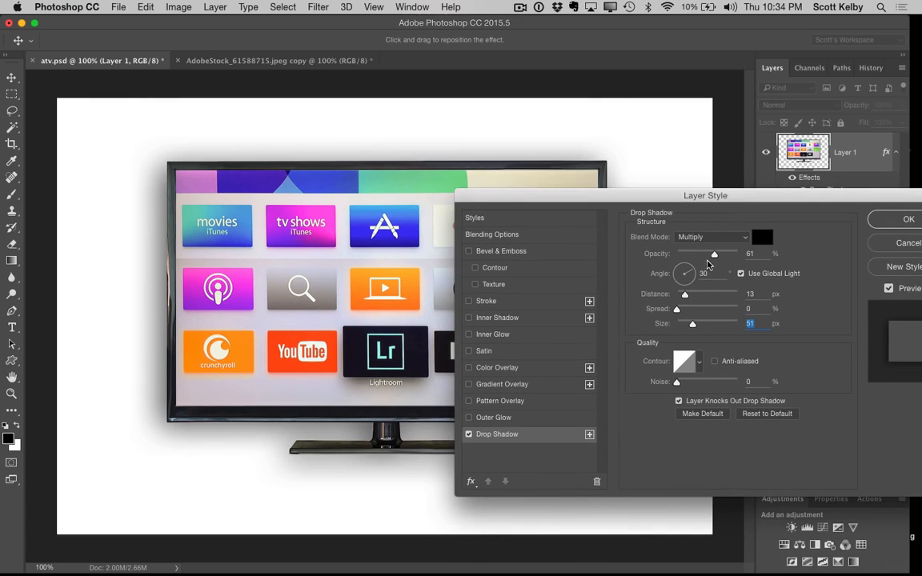
Uncover the TV to judge the shadow, then add empty Layer 2 below the TV layer.
{"action": "left_click_drag", "start_coordinate": [713, 253], "coordinate": [738, 254]}
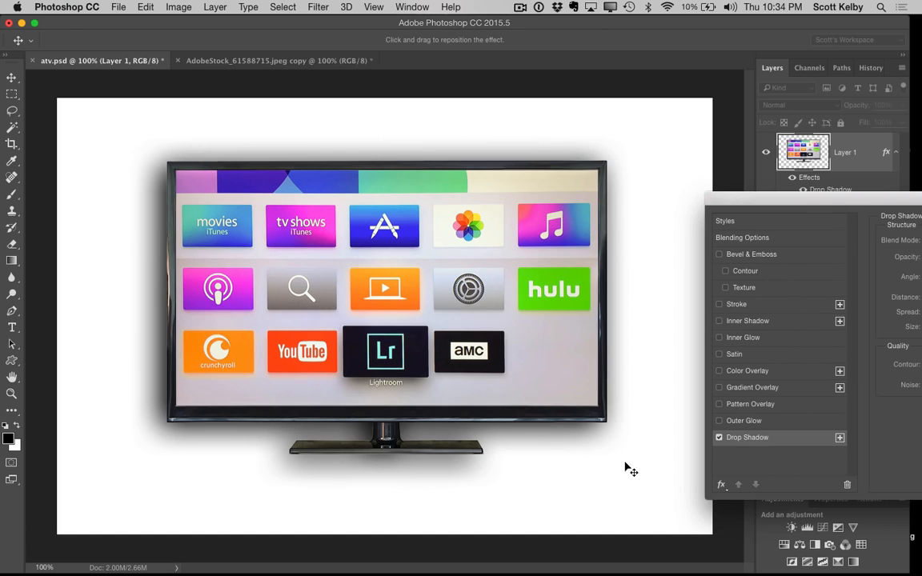
{"action": "mouse_move", "coordinate": [841, 188]}
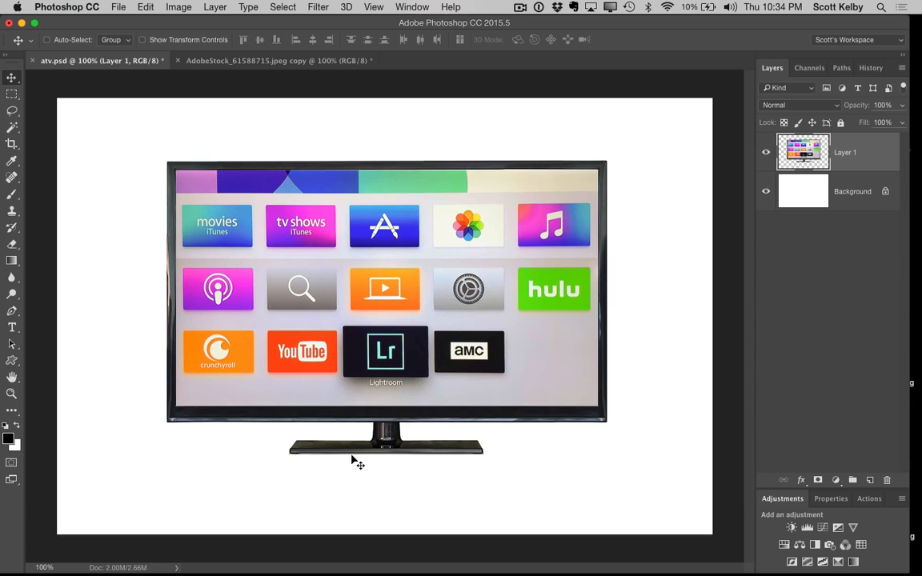
{"action": "mouse_move", "coordinate": [523, 385]}
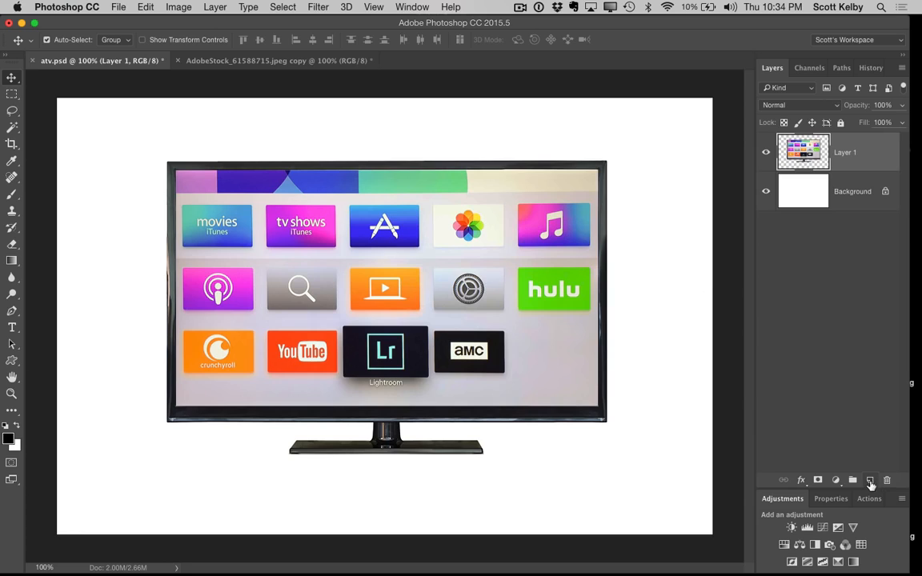
{"action": "left_click", "coordinate": [869, 479]}
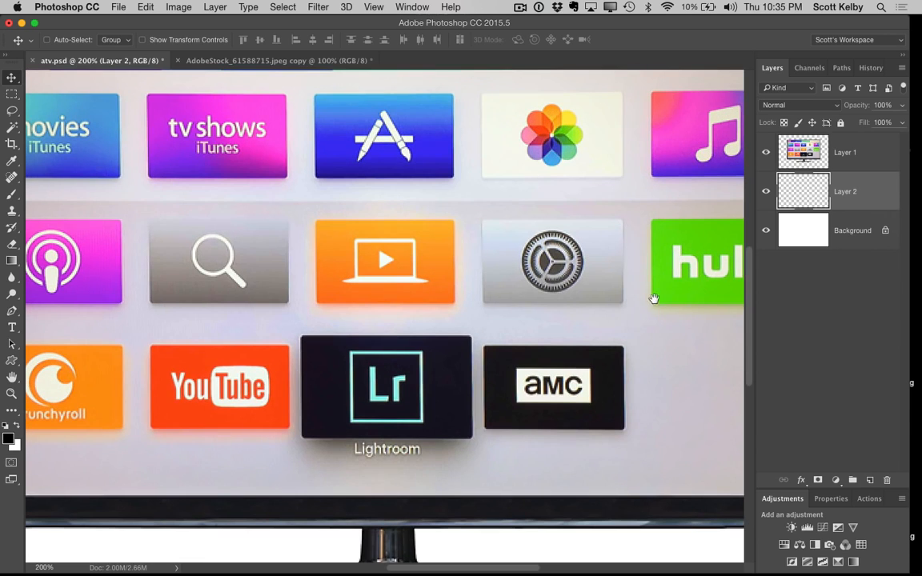
{"action": "scroll", "scroll_direction": "down", "scroll_amount": 3}
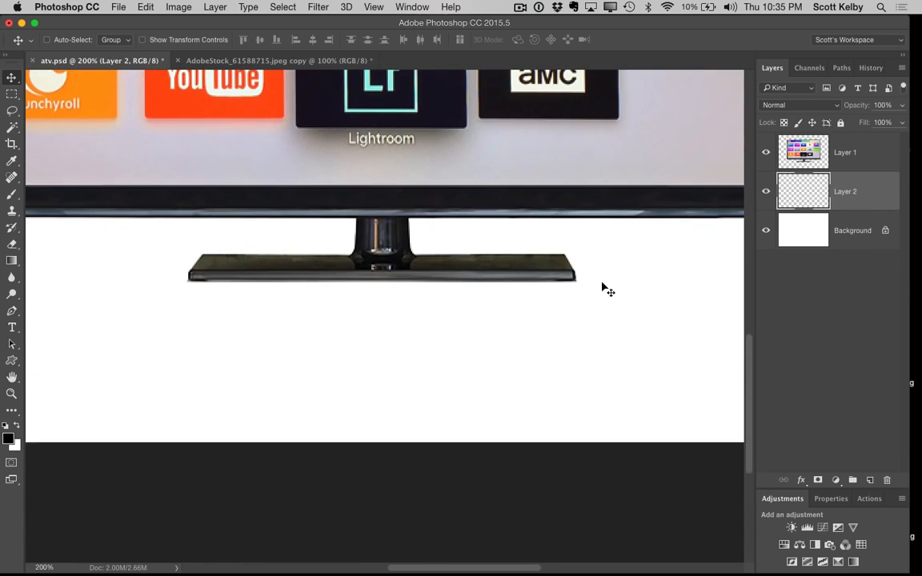
{"action": "mouse_move", "coordinate": [200, 261]}
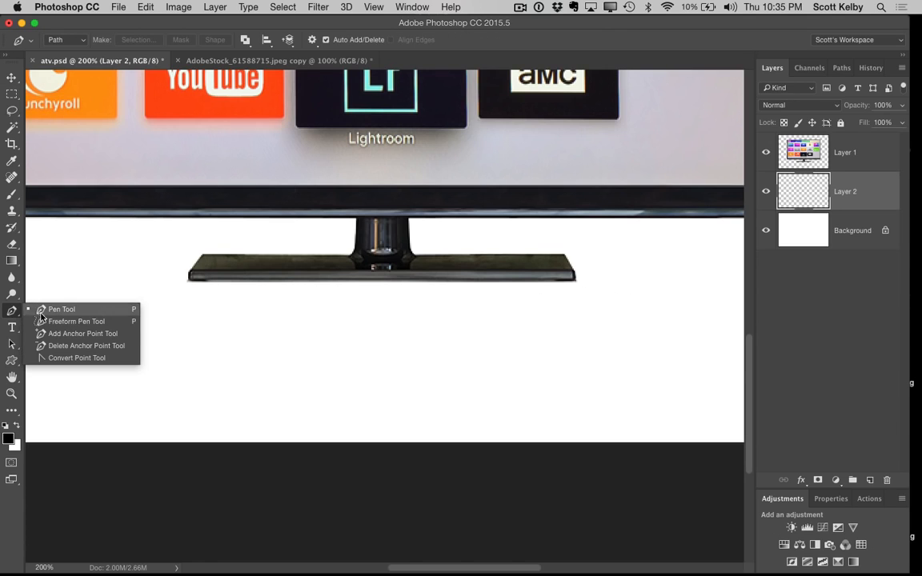
{"action": "mouse_move", "coordinate": [88, 310]}
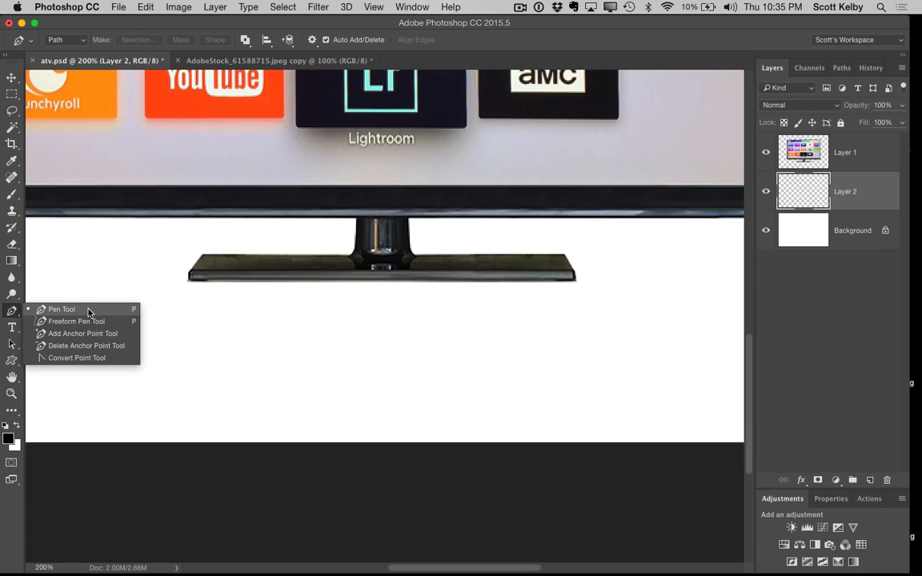
Draw a four-point trapezoid path beneath the stand with the Pen and convert it to a selection.
{"action": "left_click", "coordinate": [61, 309]}
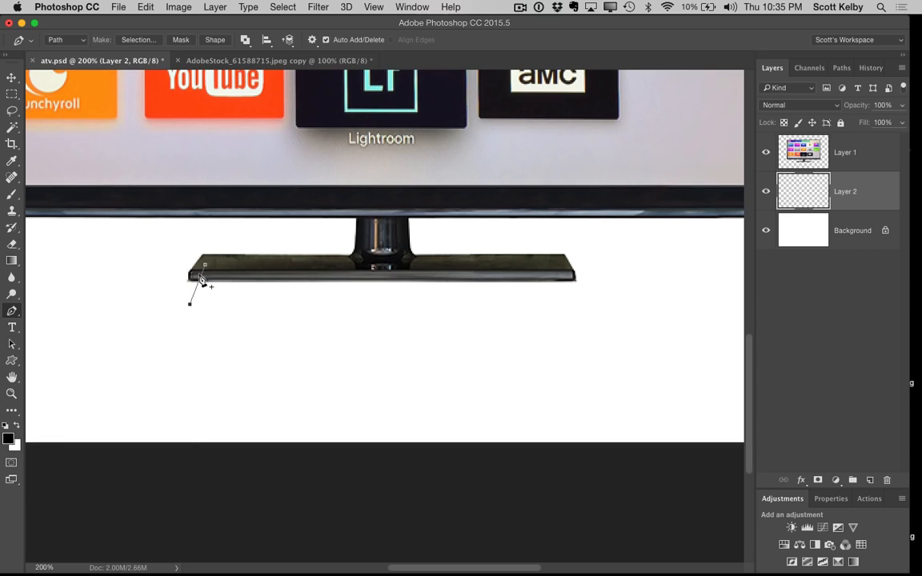
{"action": "mouse_move", "coordinate": [556, 315]}
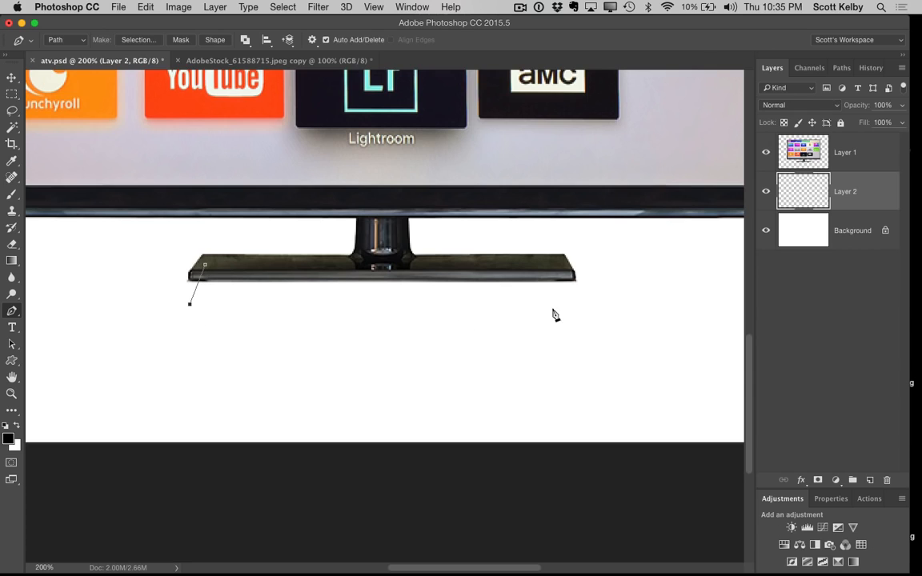
{"action": "left_click", "coordinate": [571, 308]}
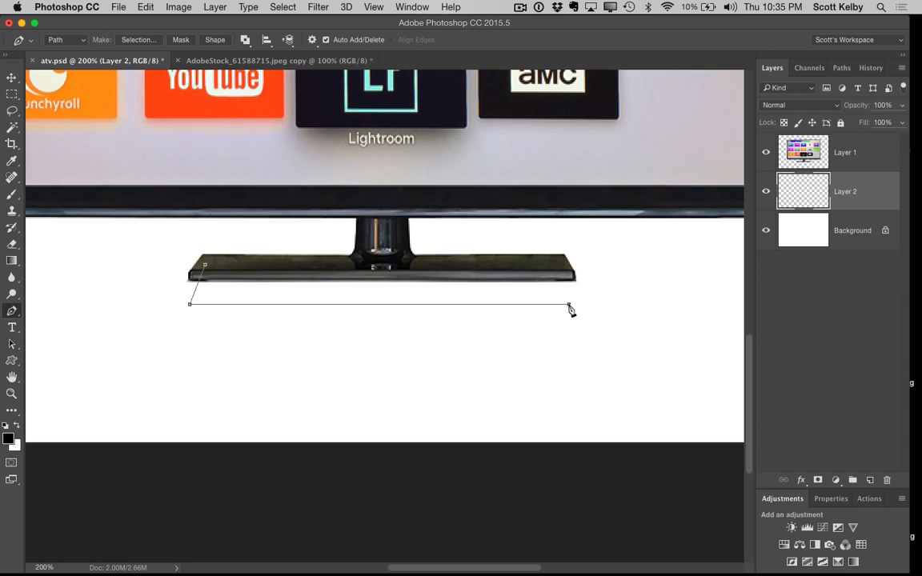
{"action": "mouse_move", "coordinate": [554, 273]}
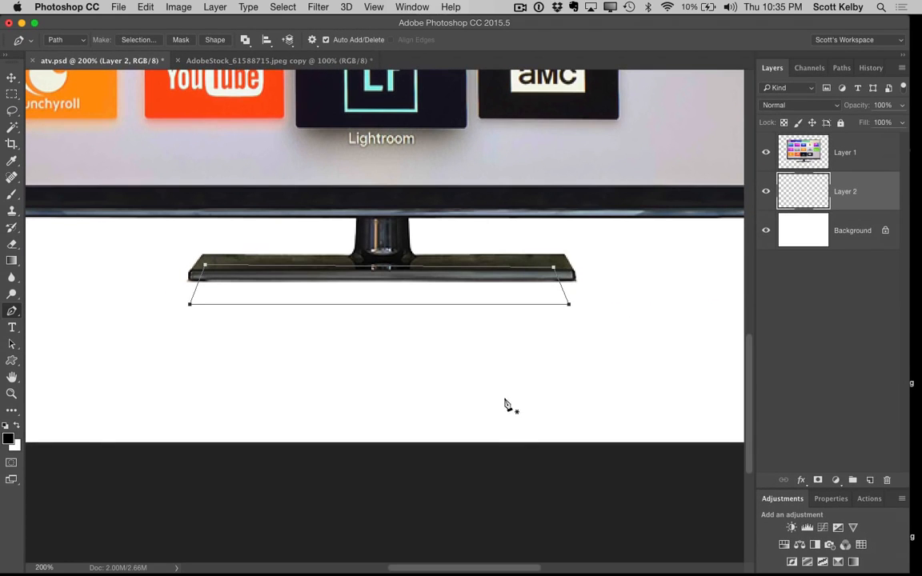
{"action": "mouse_move", "coordinate": [278, 294]}
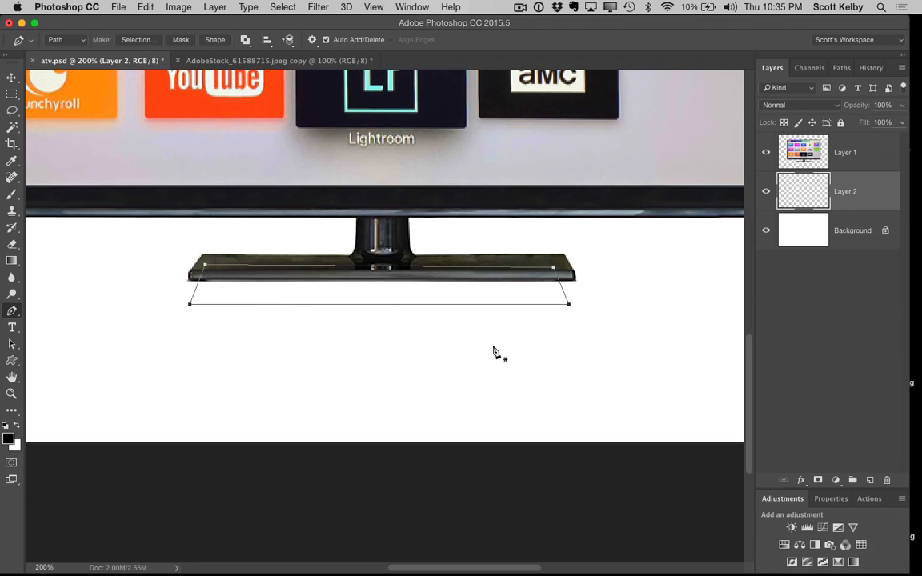
{"action": "left_click", "coordinate": [138, 39]}
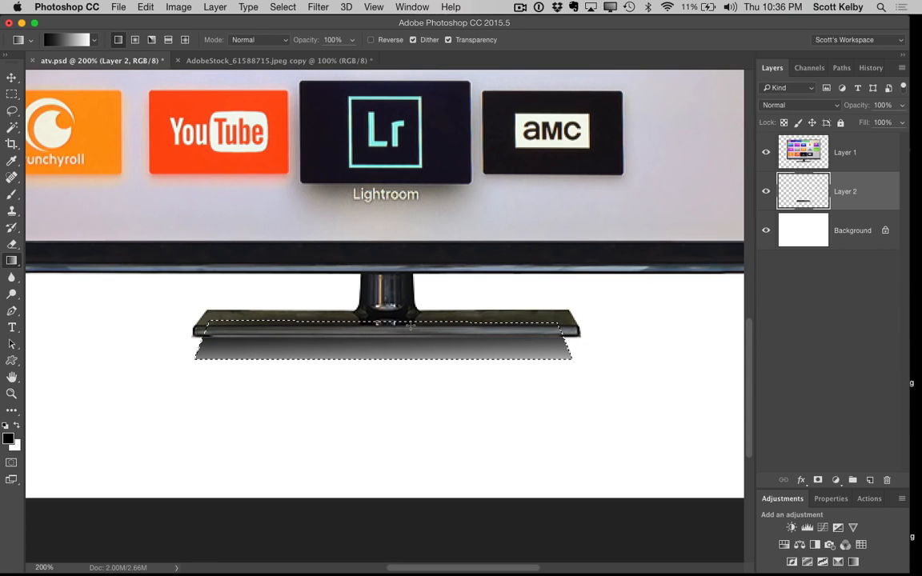
Fill the selection with a black-to-transparent gradient, then squash it into a thinner strip.
{"action": "left_click", "coordinate": [12, 77]}
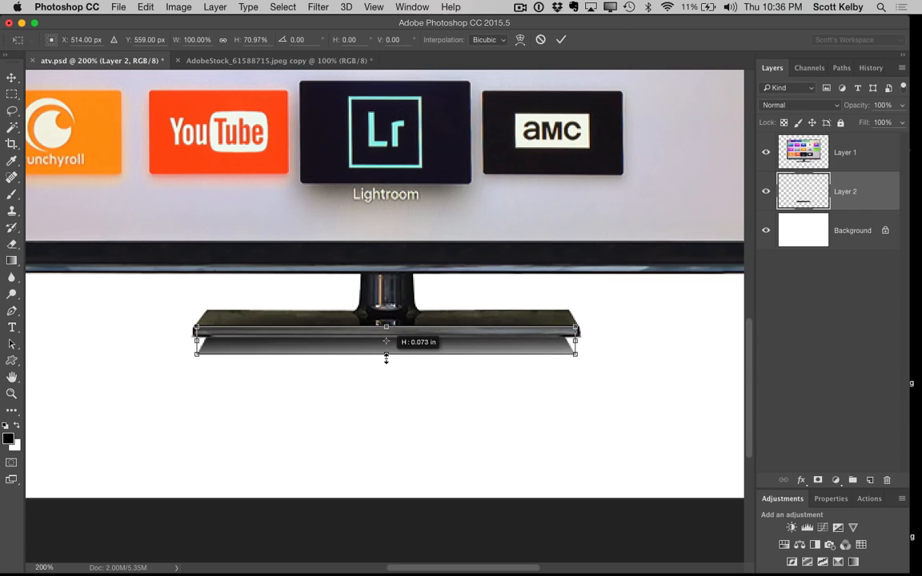
{"action": "left_click_drag", "start_coordinate": [386, 341], "coordinate": [385, 362]}
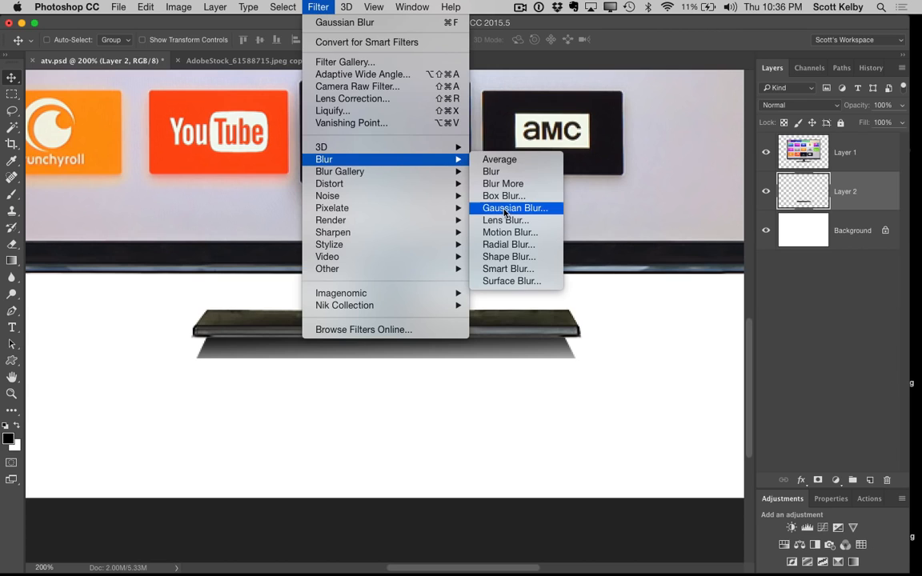
{"action": "left_click", "coordinate": [515, 208]}
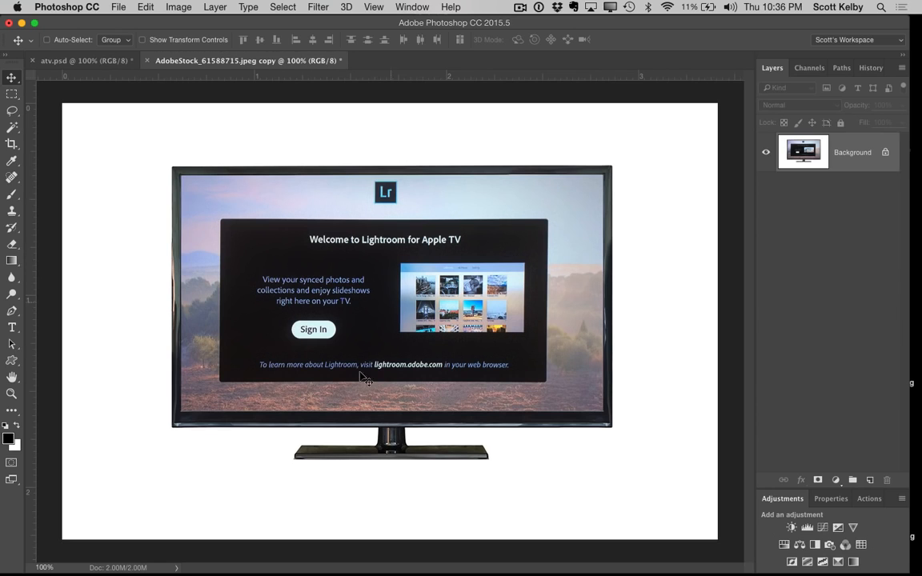
{"action": "mouse_move", "coordinate": [428, 432]}
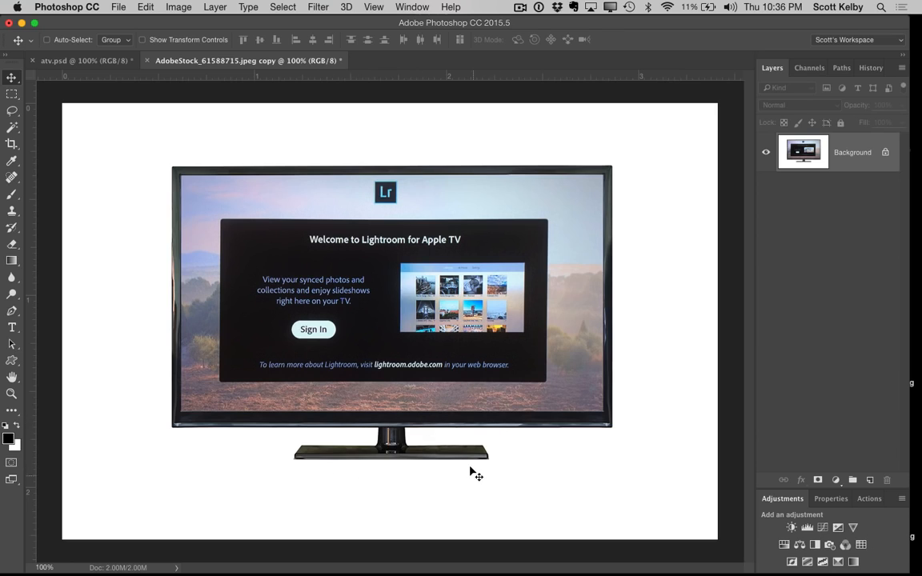
{"action": "mouse_move", "coordinate": [268, 276]}
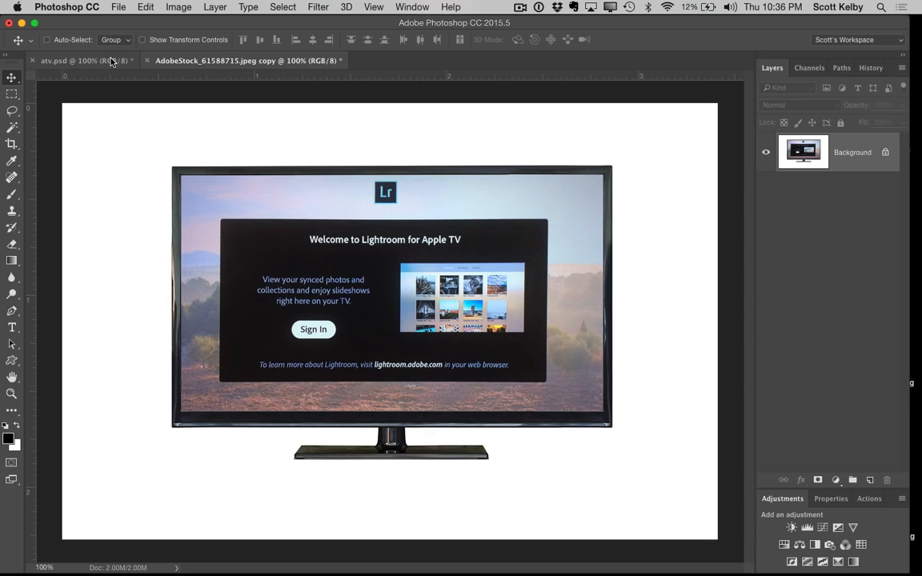
In atv.psd, draw a rectangular marquee around the stand and its shadow.
{"action": "left_click", "coordinate": [80, 60]}
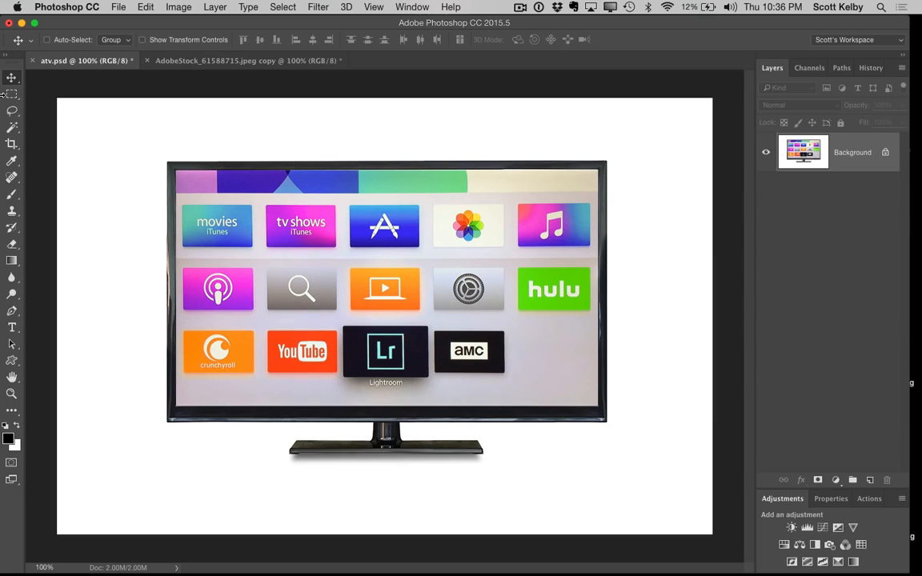
{"action": "left_click_drag", "start_coordinate": [264, 418], "coordinate": [444, 480]}
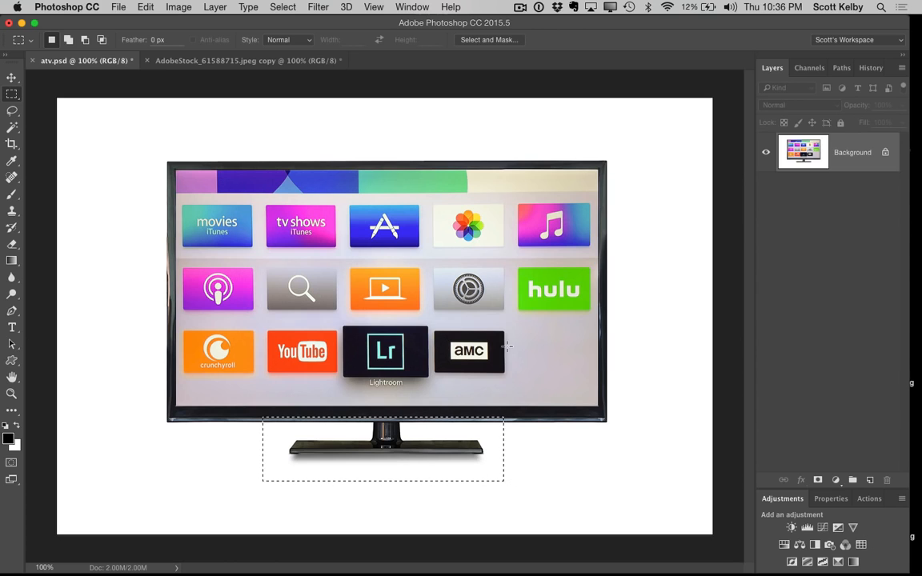
{"action": "mouse_move", "coordinate": [222, 70]}
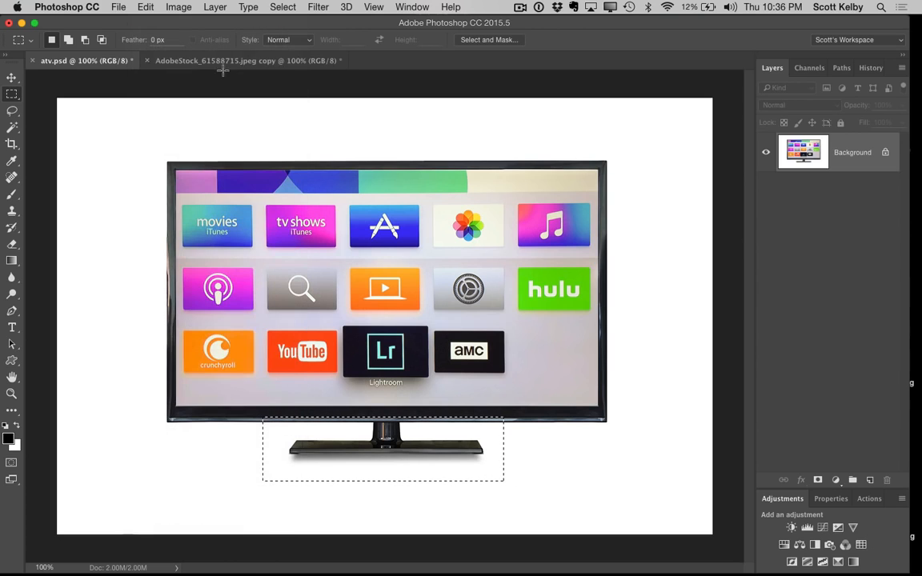
In the AdobeStock copy image, paste the stand and shadow, then delete that misplaced layer.
{"action": "left_click", "coordinate": [144, 8]}
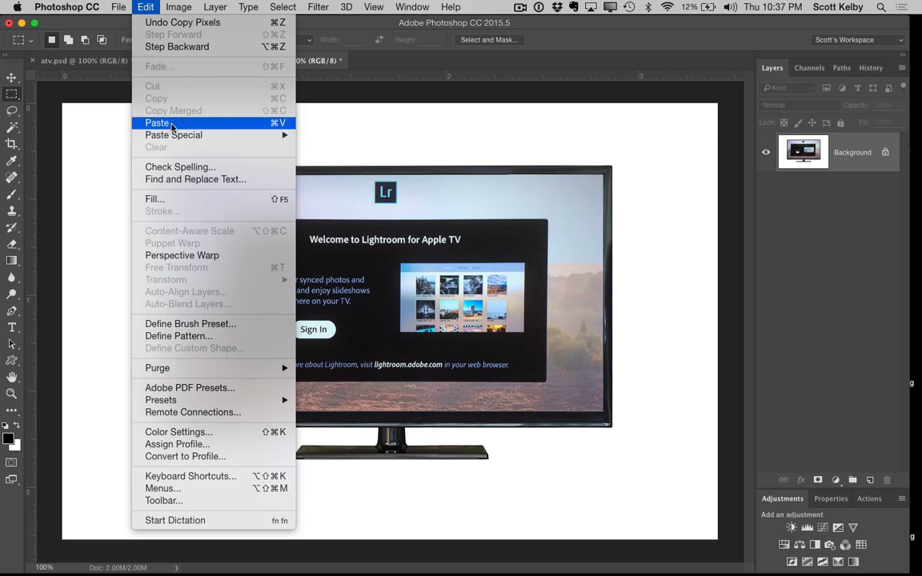
{"action": "left_click", "coordinate": [158, 122]}
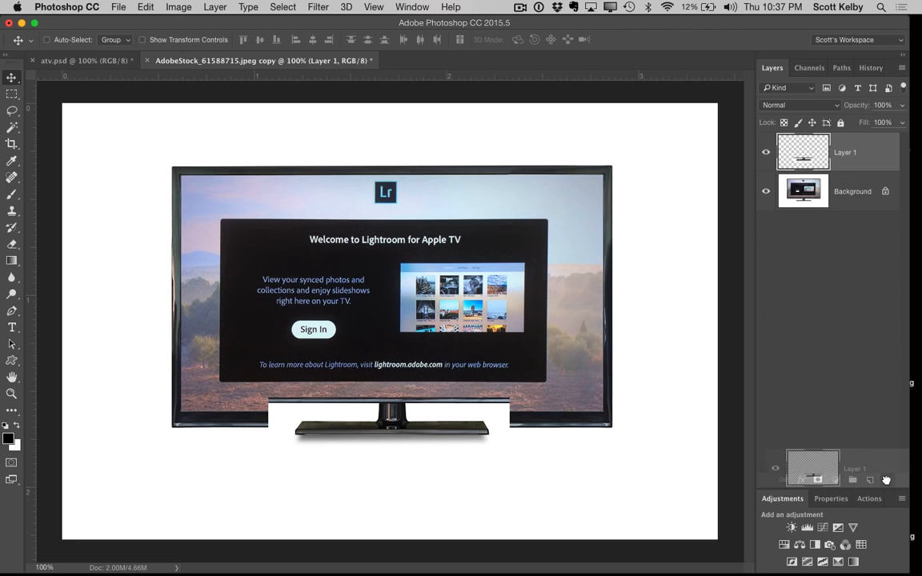
{"action": "left_click", "coordinate": [870, 479]}
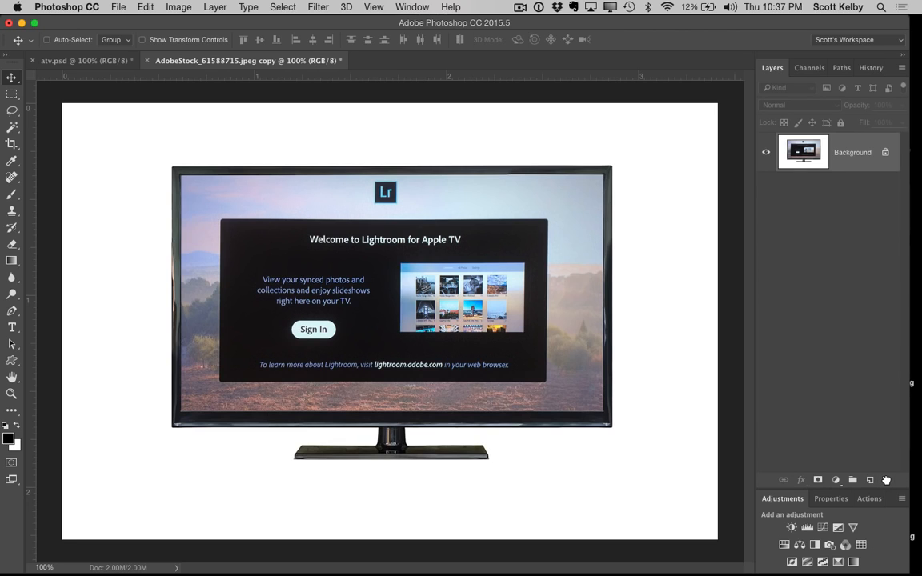
Paste in Place the stand and shadow, then Flatten Image into the background layer.
{"action": "left_click", "coordinate": [145, 6]}
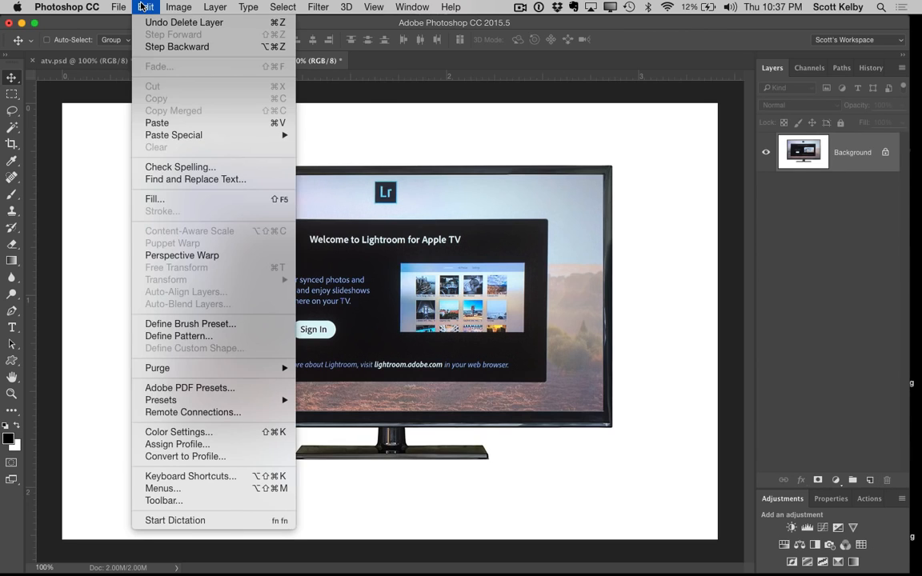
{"action": "mouse_move", "coordinate": [157, 122]}
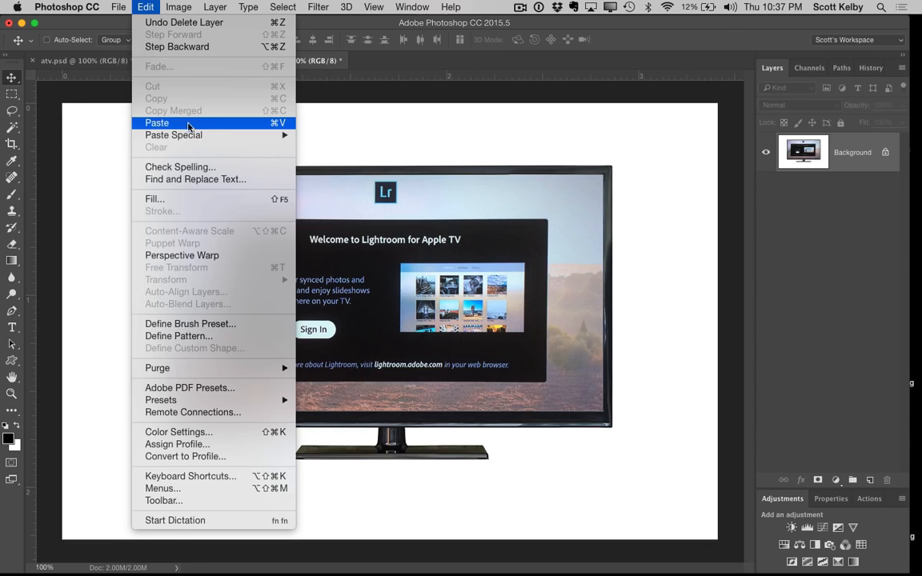
{"action": "mouse_move", "coordinate": [173, 134]}
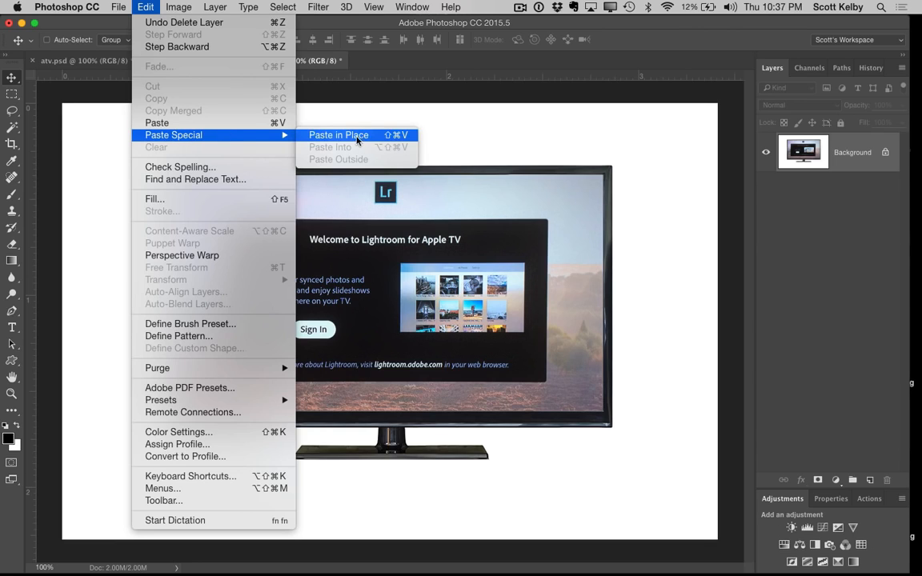
{"action": "mouse_move", "coordinate": [367, 140]}
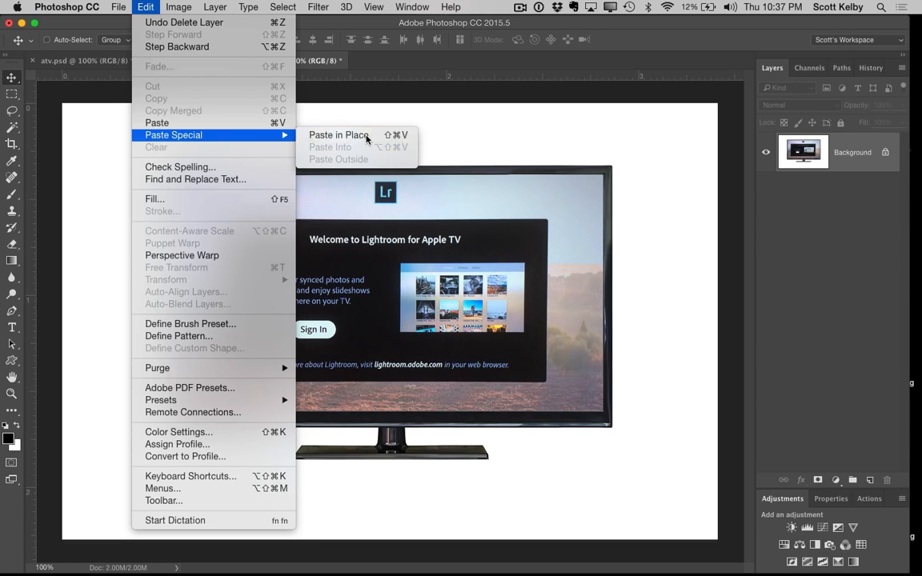
{"action": "left_click", "coordinate": [338, 135]}
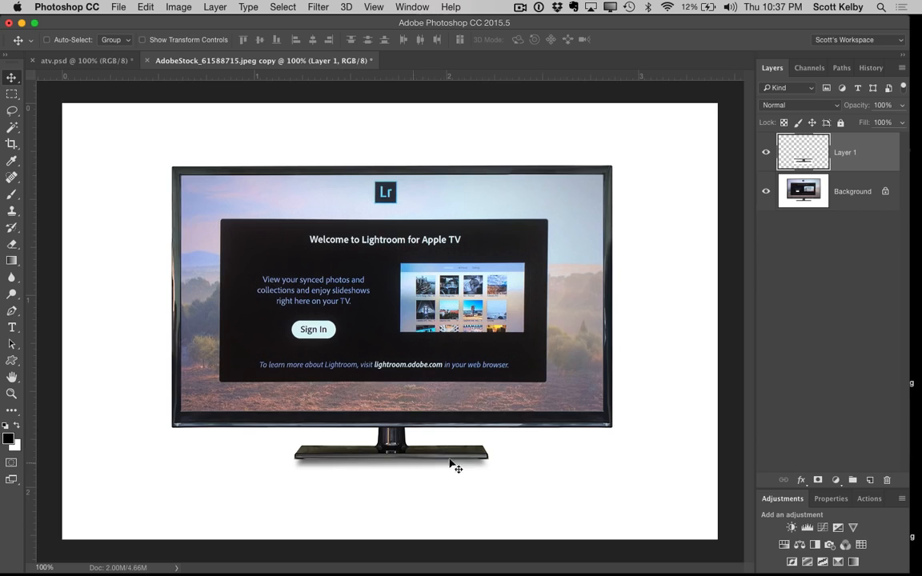
{"action": "mouse_move", "coordinate": [480, 407]}
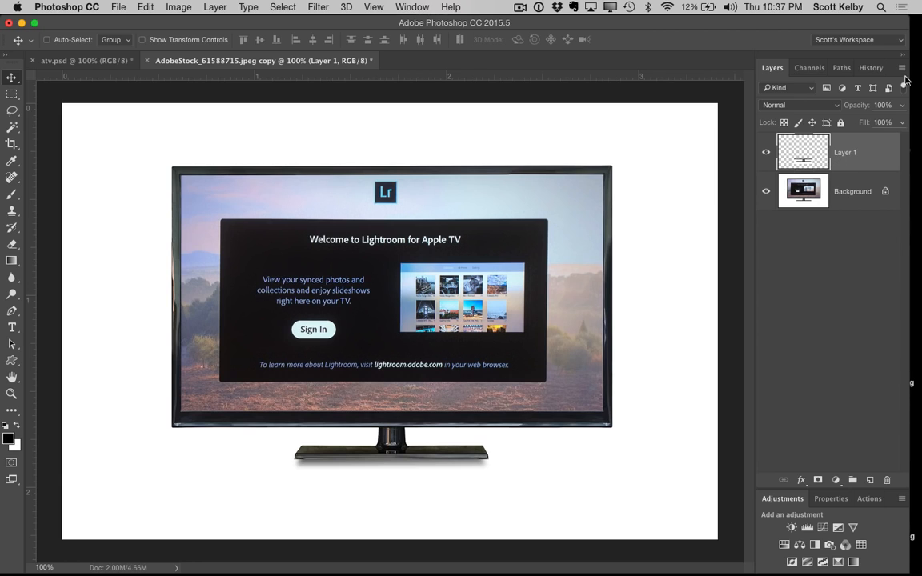
{"action": "left_click", "coordinate": [902, 67]}
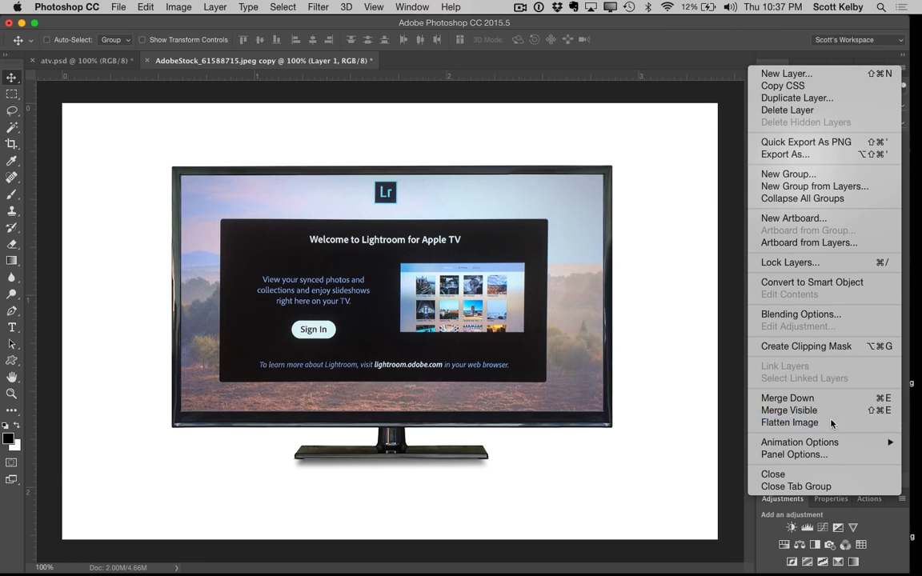
{"action": "left_click", "coordinate": [789, 423]}
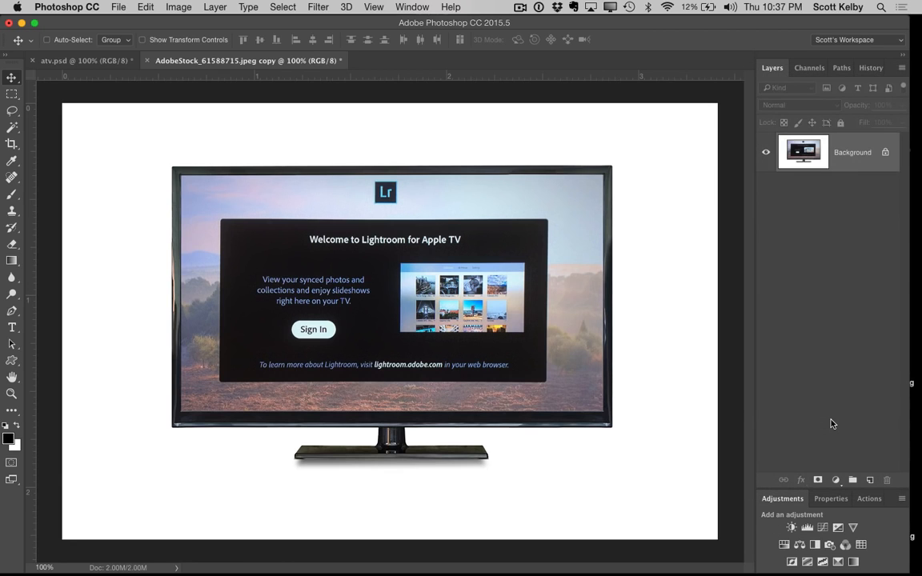